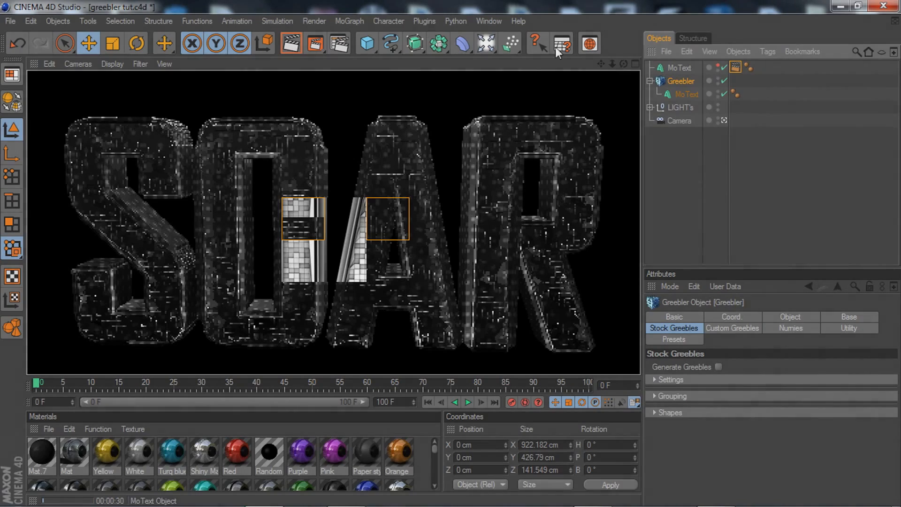
Step: Browse the Plugins menu to the Greebler entry
left_click(423, 21)
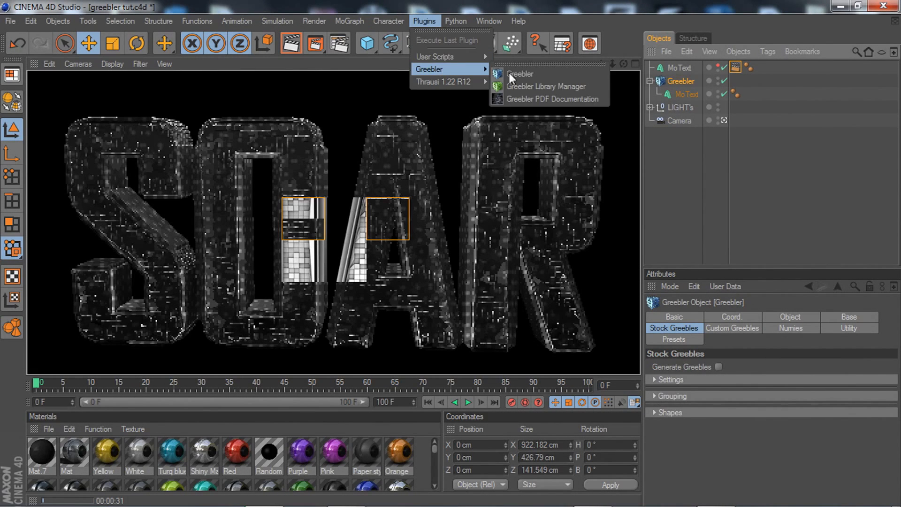
left_click(519, 73)
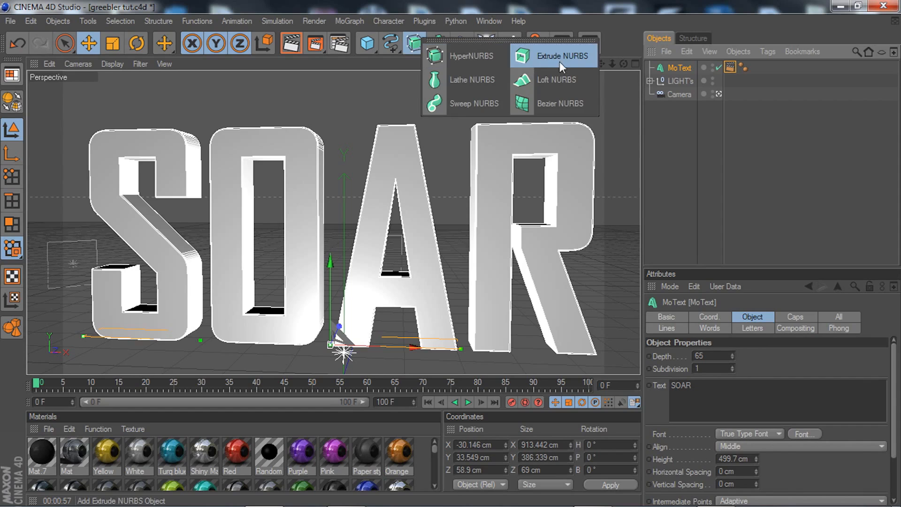
left_click(553, 57)
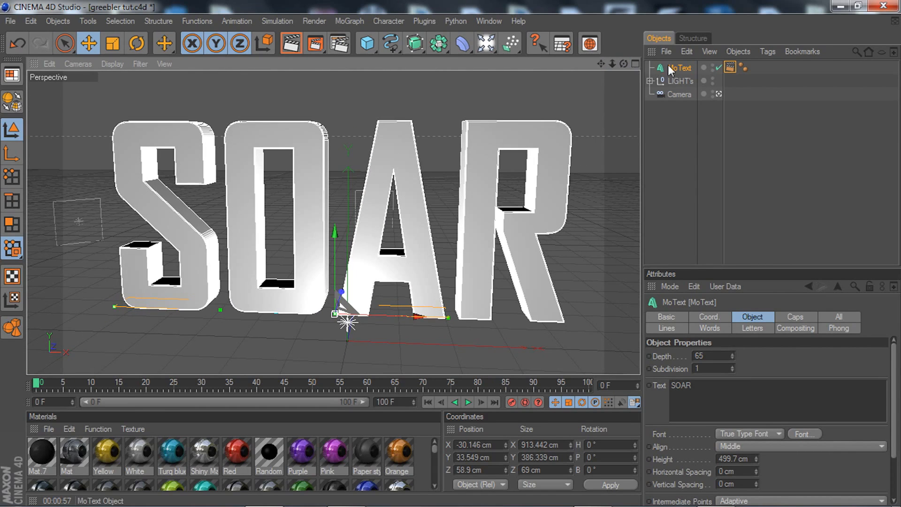
Step: Set the MoText cap type to Quadrangles on a regular 9 cm grid
left_click(796, 317)
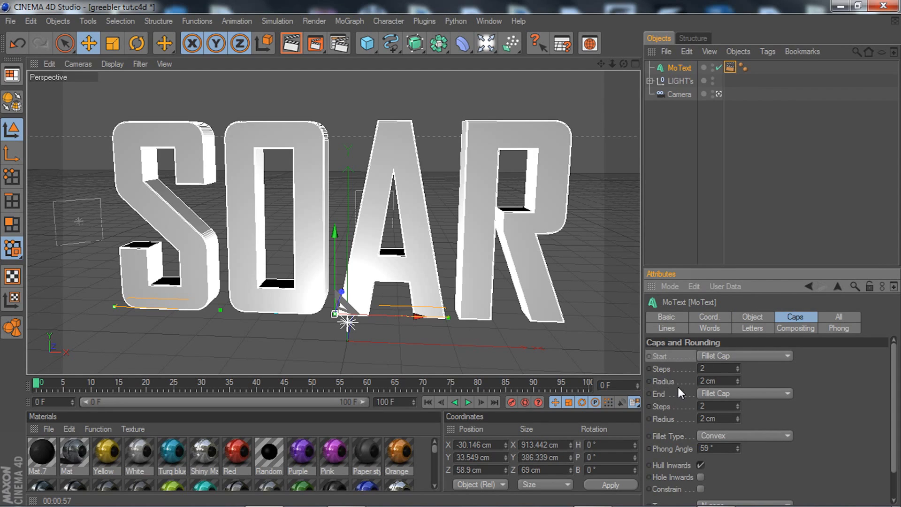
mouse_move(687, 375)
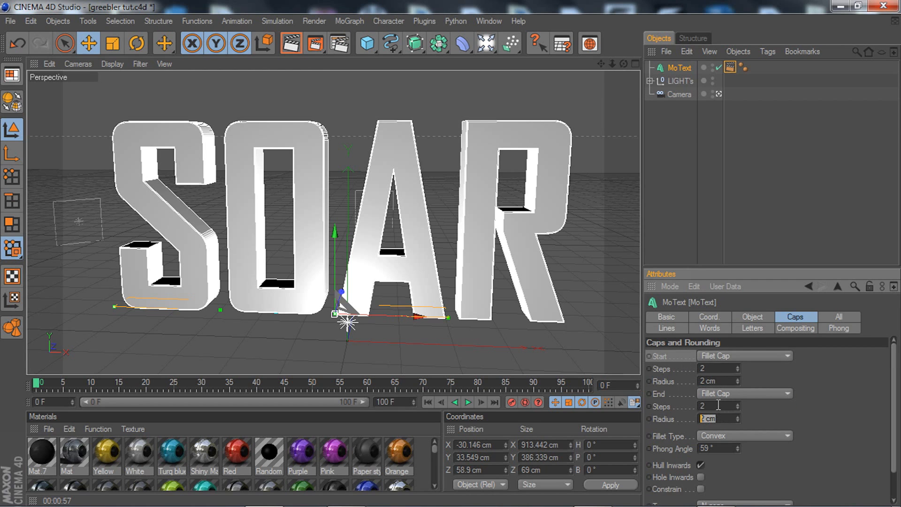
scroll("down", 3)
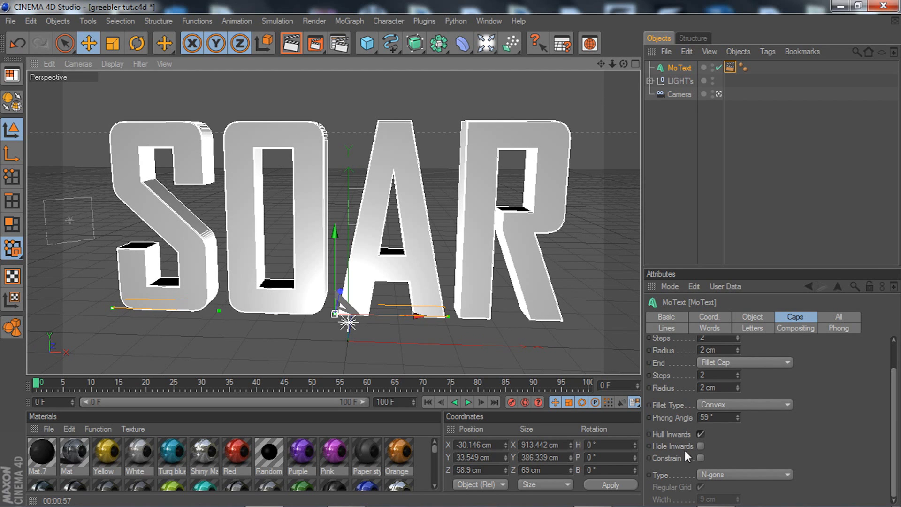
mouse_move(680, 358)
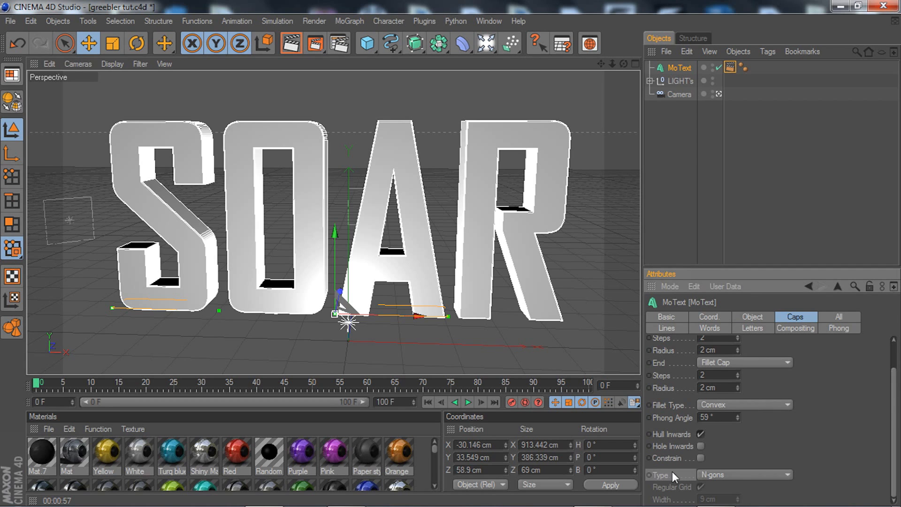
mouse_move(733, 479)
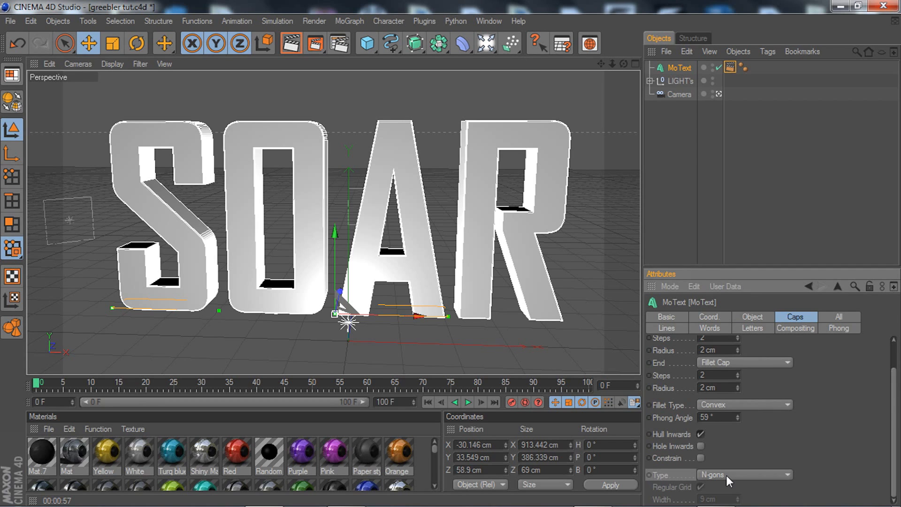
left_click(744, 475)
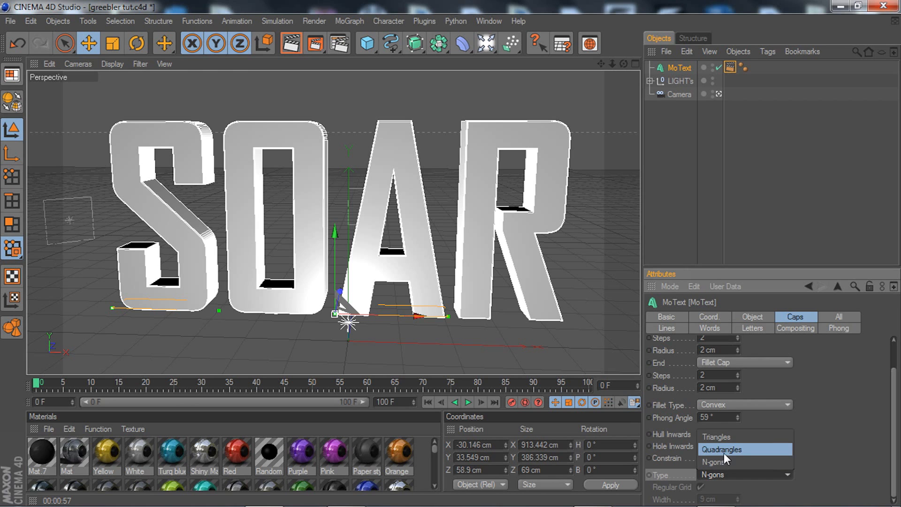
left_click(723, 448)
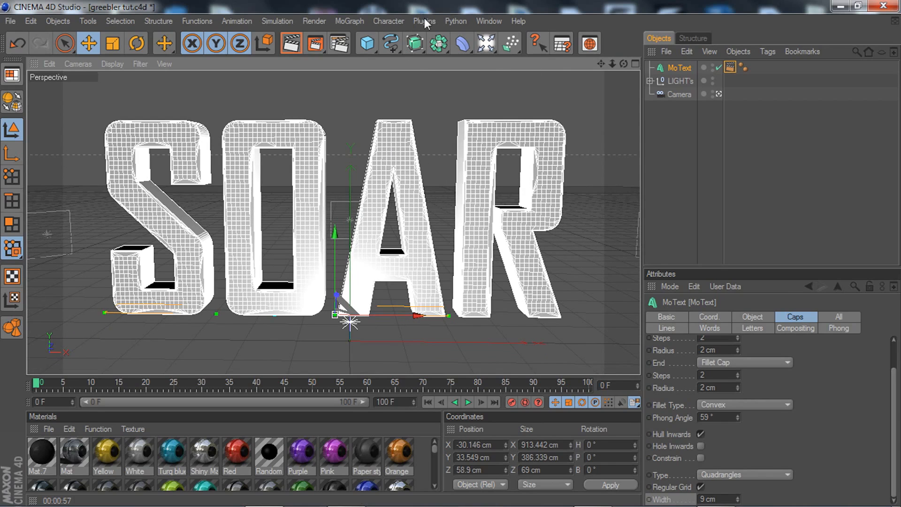
Step: Add a Greebler object and nest the SOAR MoText under it
left_click(424, 21)
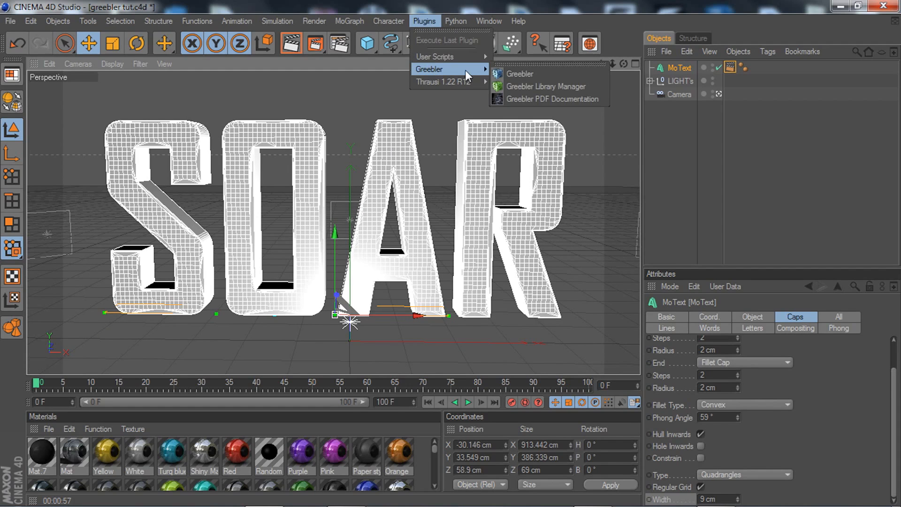
left_click(520, 74)
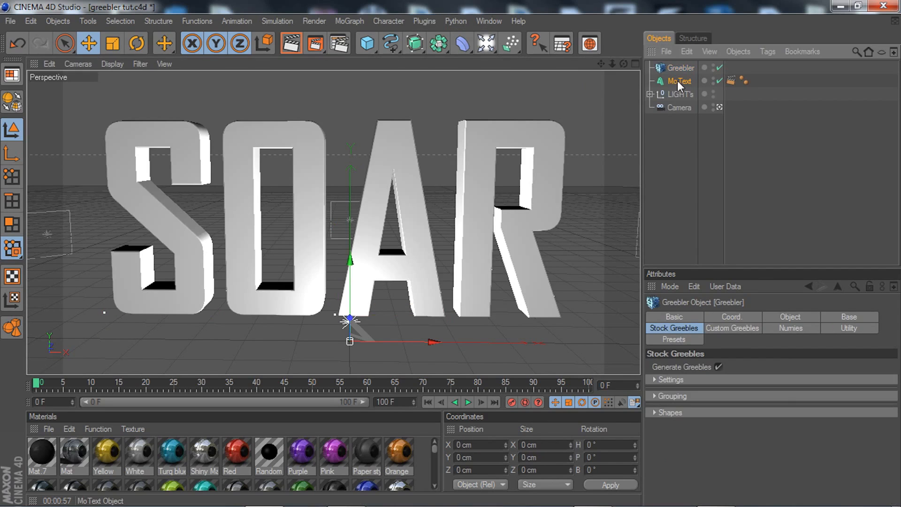
left_click(687, 81)
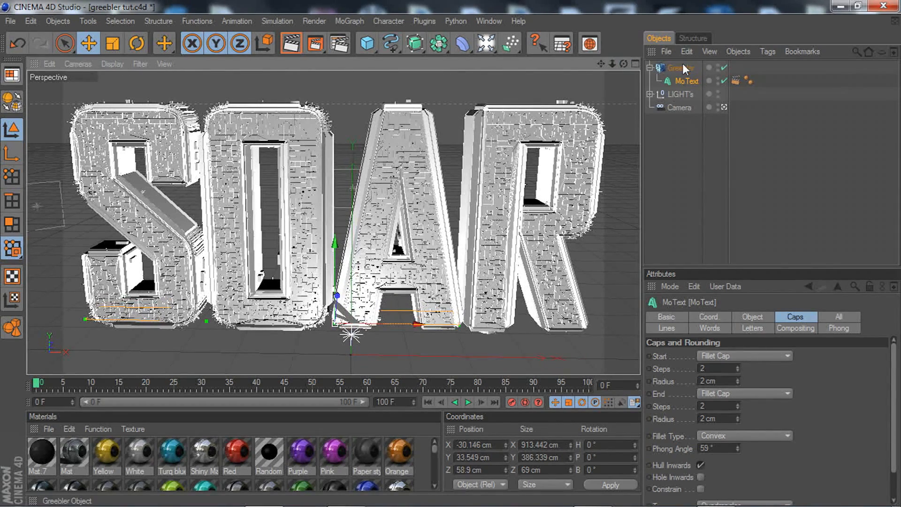
Step: Switch off Generate Greebles on the Greebler's stock greebles
left_click(679, 67)
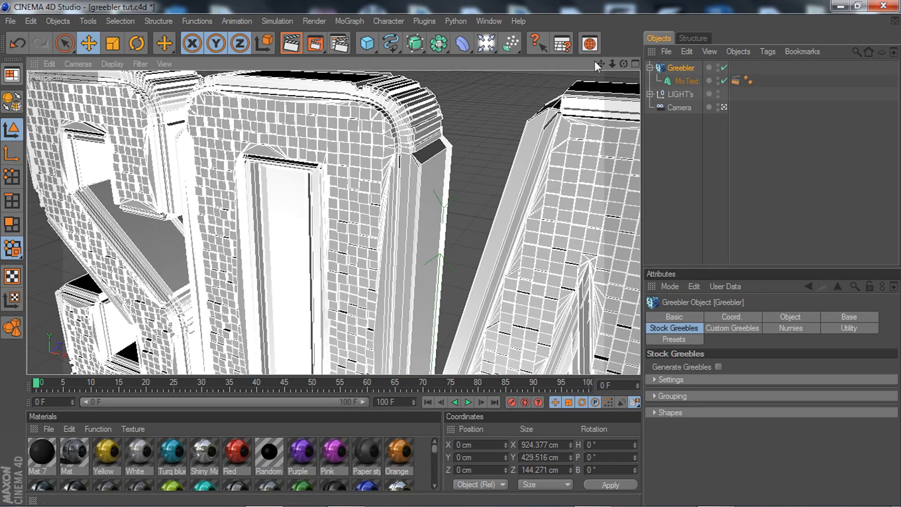
left_click(719, 367)
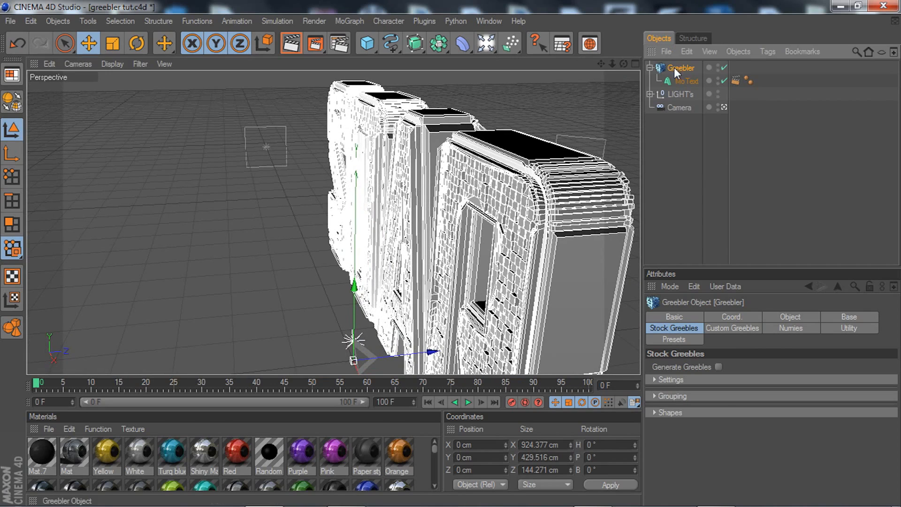
Step: Lower the Greebler base tile maximum height from 16 cm to 13 cm
left_click(848, 317)
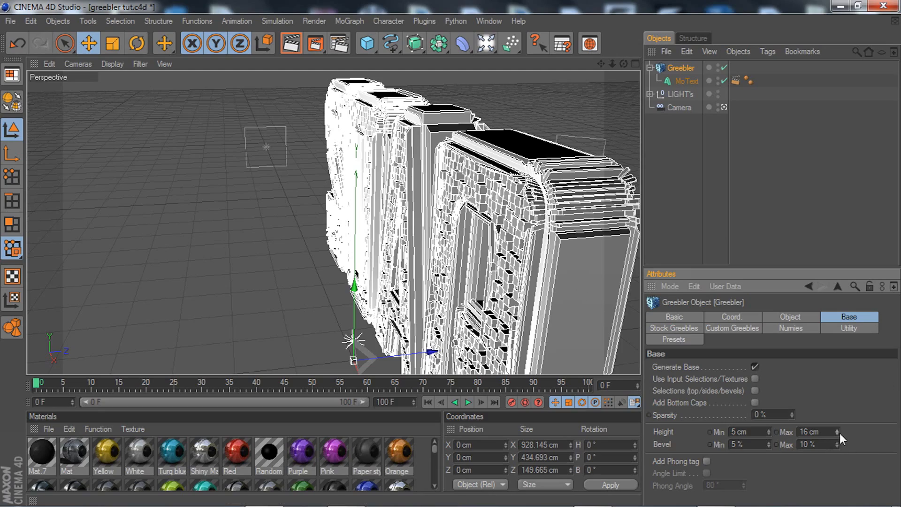
left_click(843, 433)
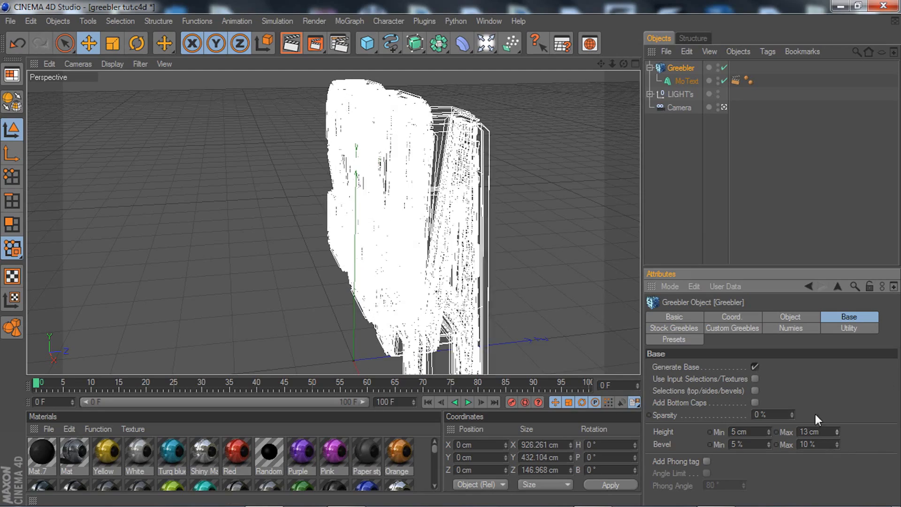